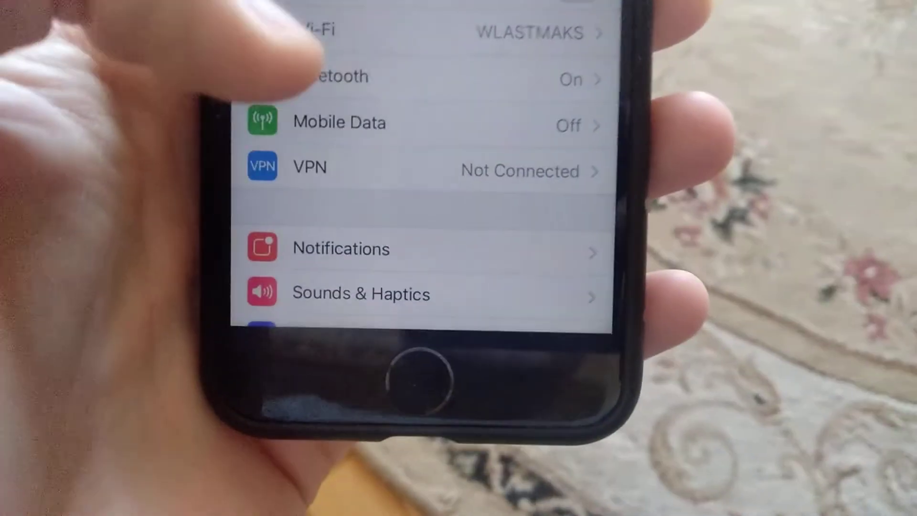
scroll(down, 3)
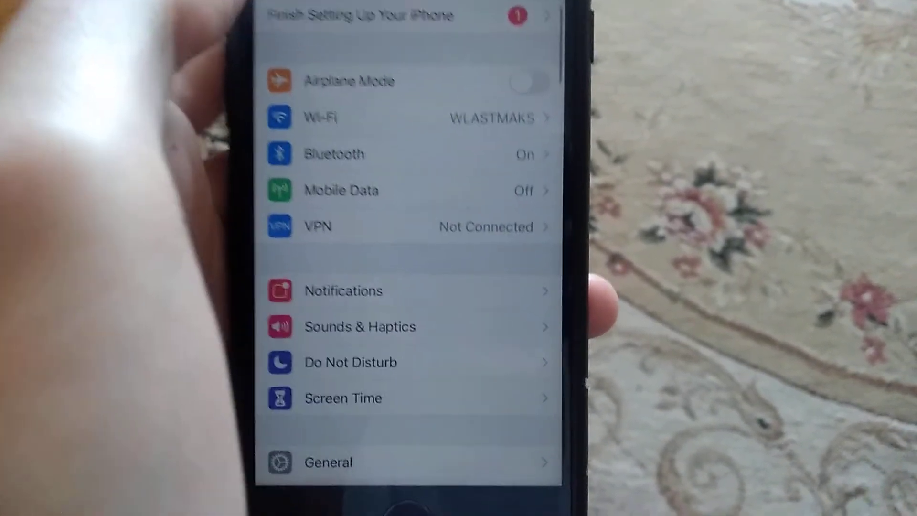
scroll(down, 3)
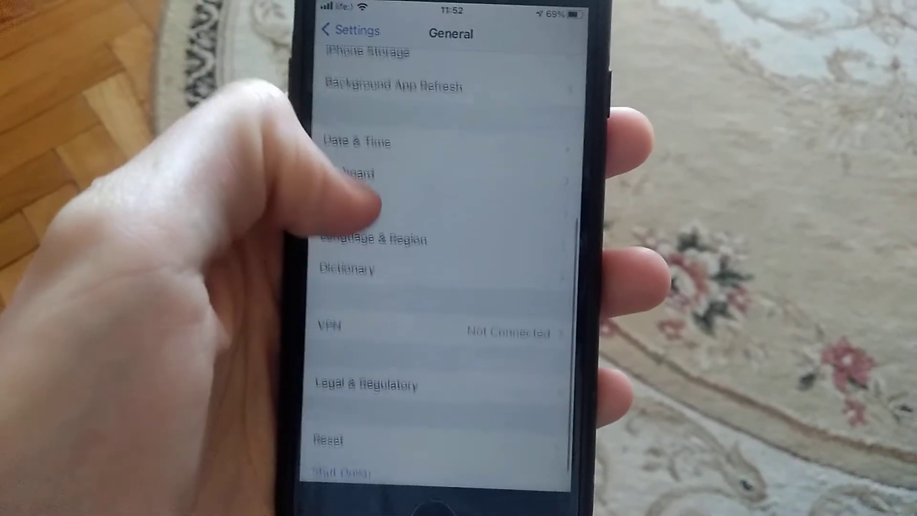
scroll(down, 3)
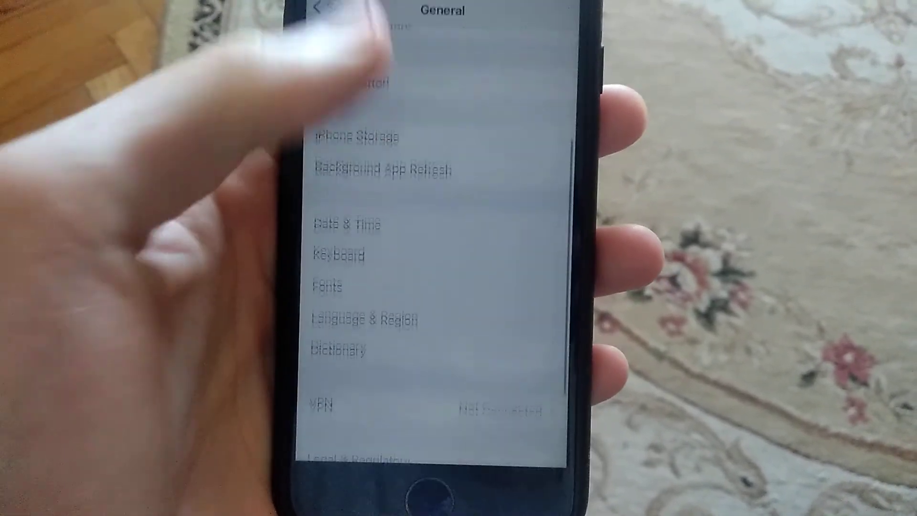
scroll(down, 3)
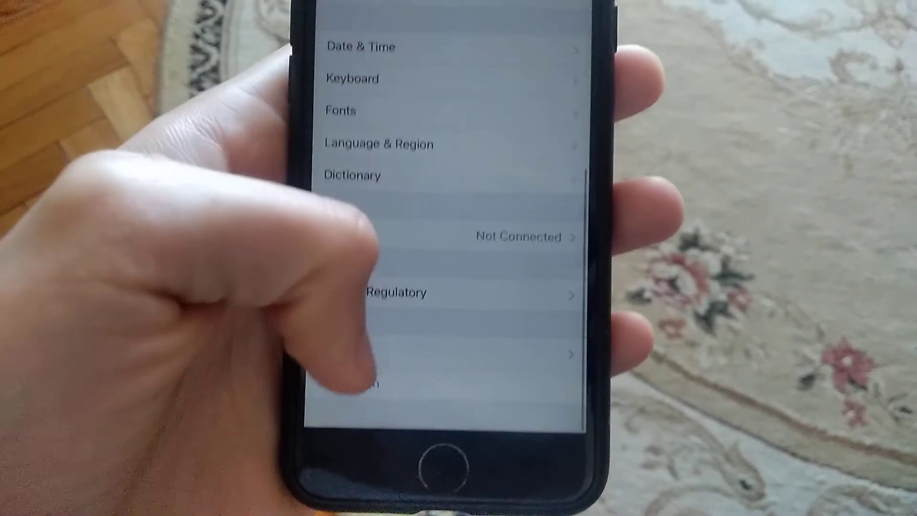